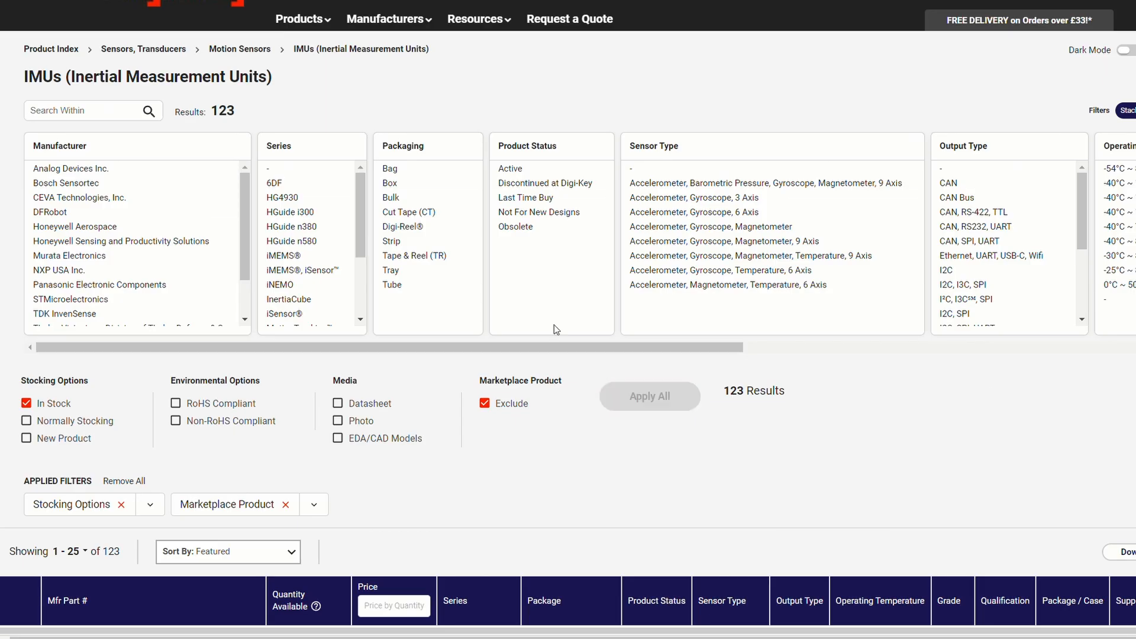
# From the ICM-42688-P product page, follow the Datasheet link and start its download
pyautogui.scroll(-3)
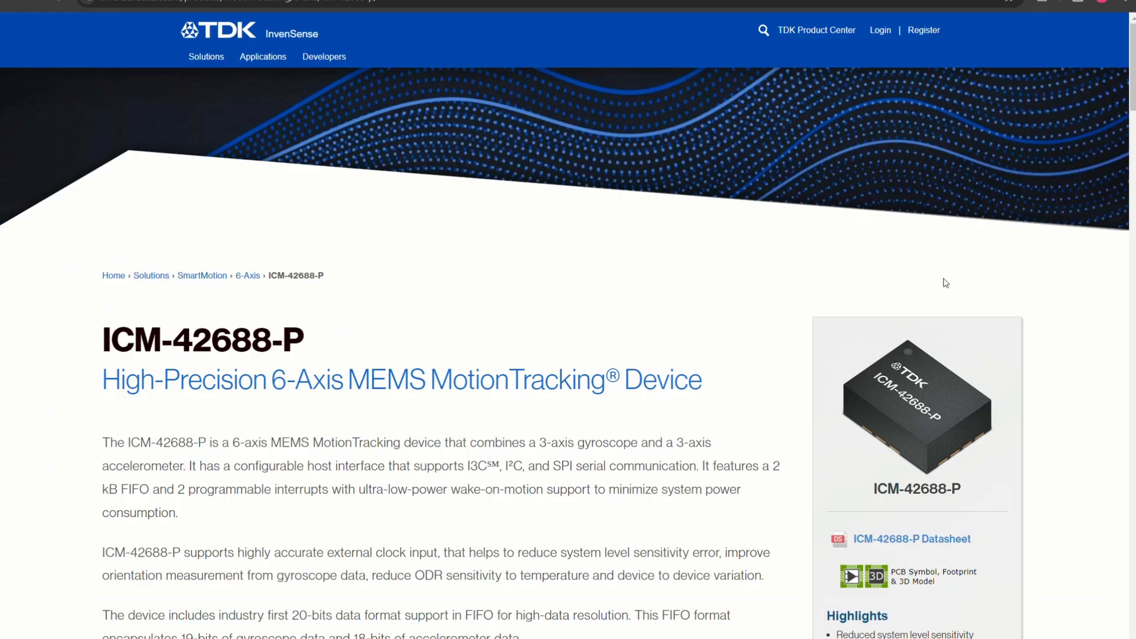
pyautogui.click(912, 538)
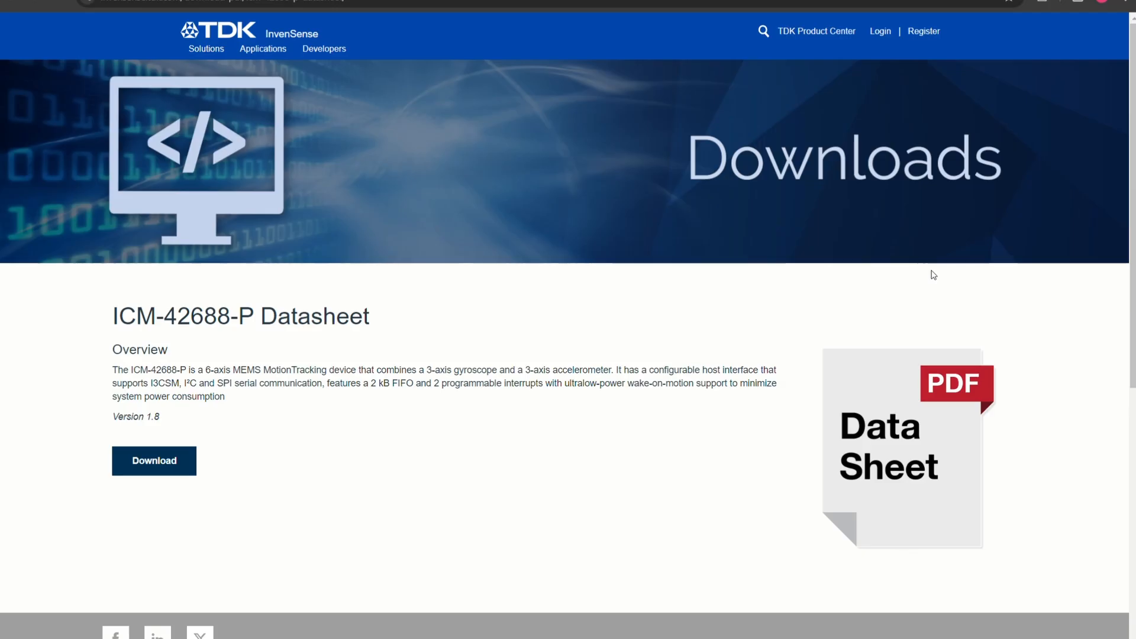
pyautogui.click(154, 461)
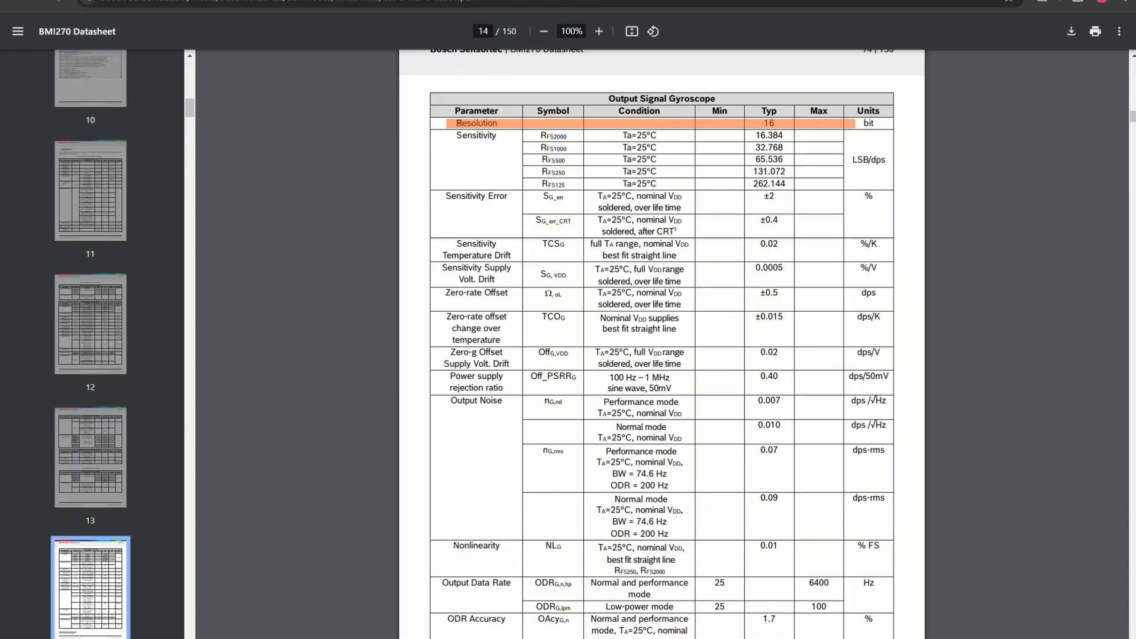
pyautogui.moveTo(1025, 124)
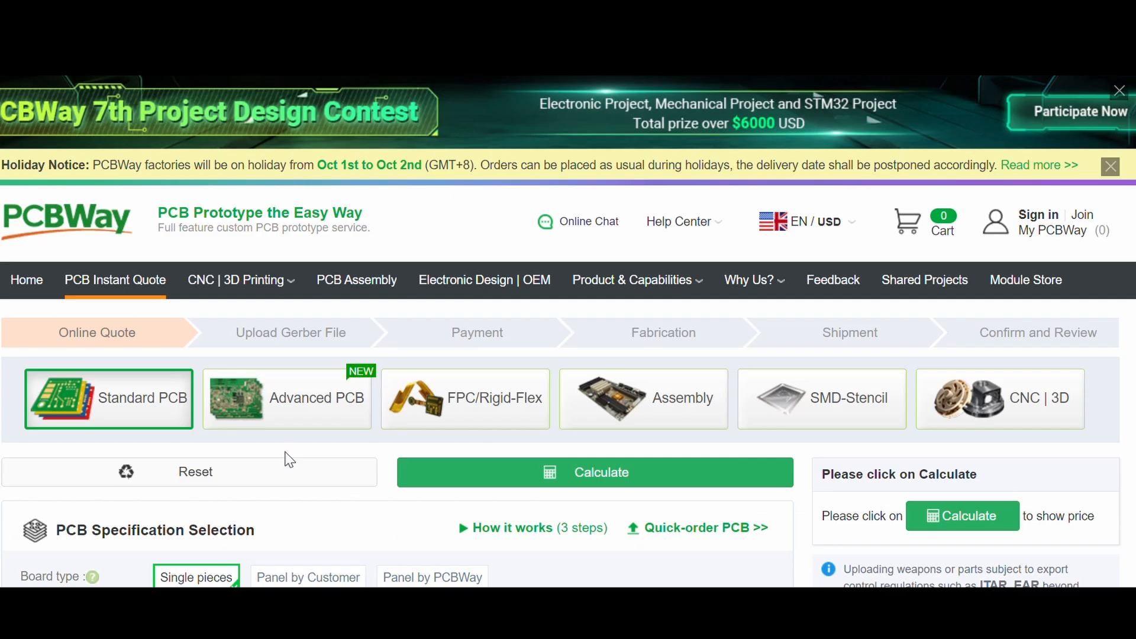
# Enter the 60 × 100 mm board size in the PCB Instant Quote form
pyautogui.scroll(-3)
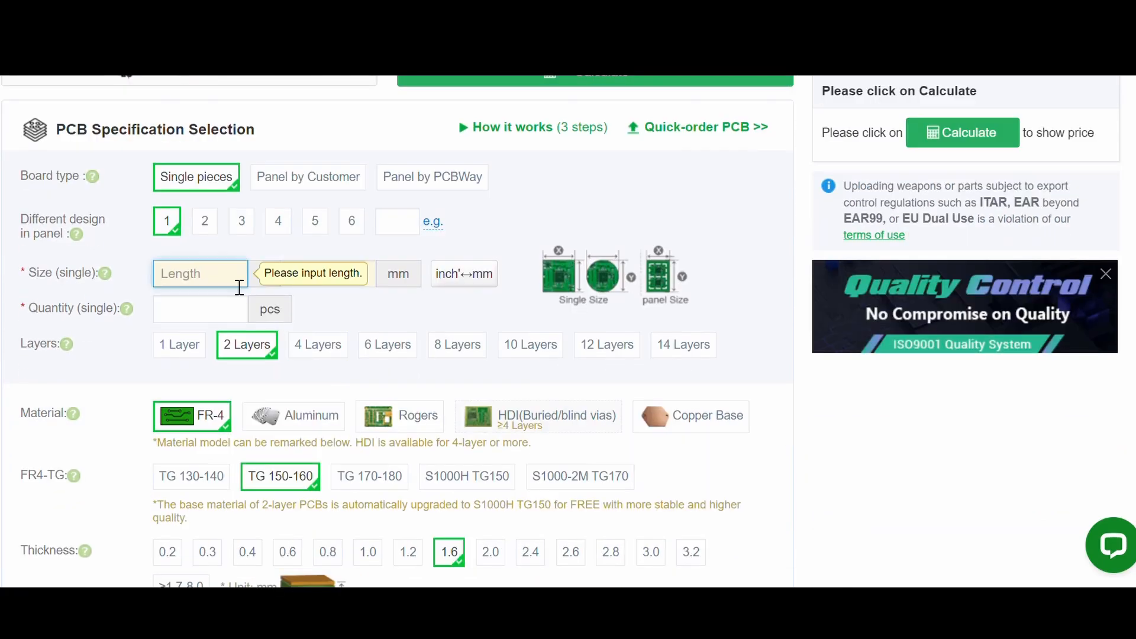
pyautogui.write('60')
pyautogui.click(328, 273)
pyautogui.write('100')
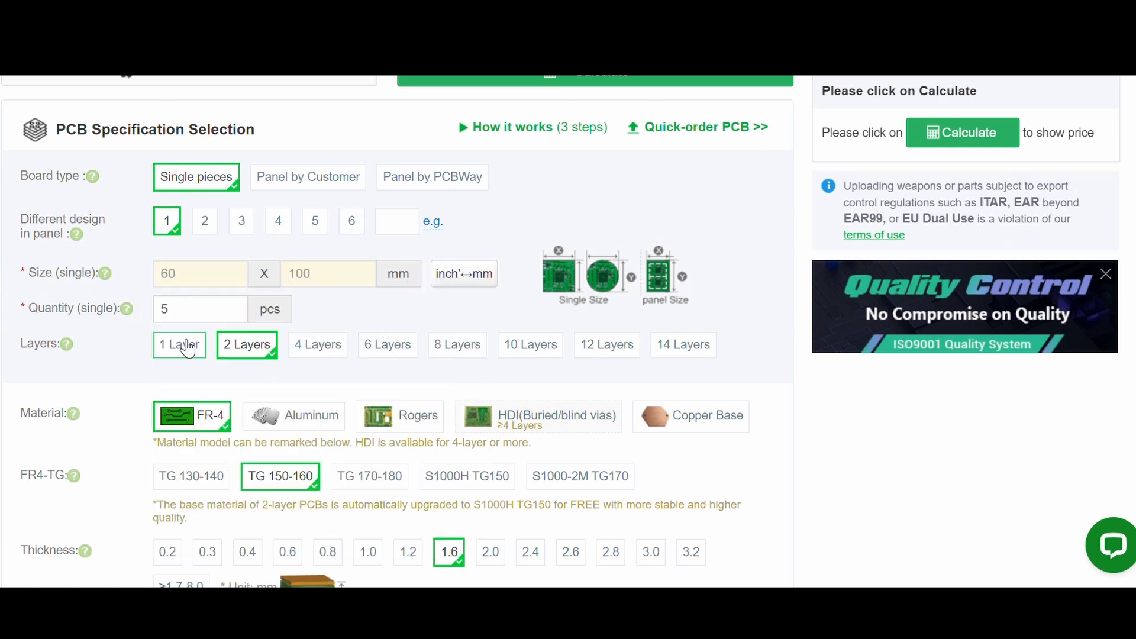
pyautogui.scroll(-3)
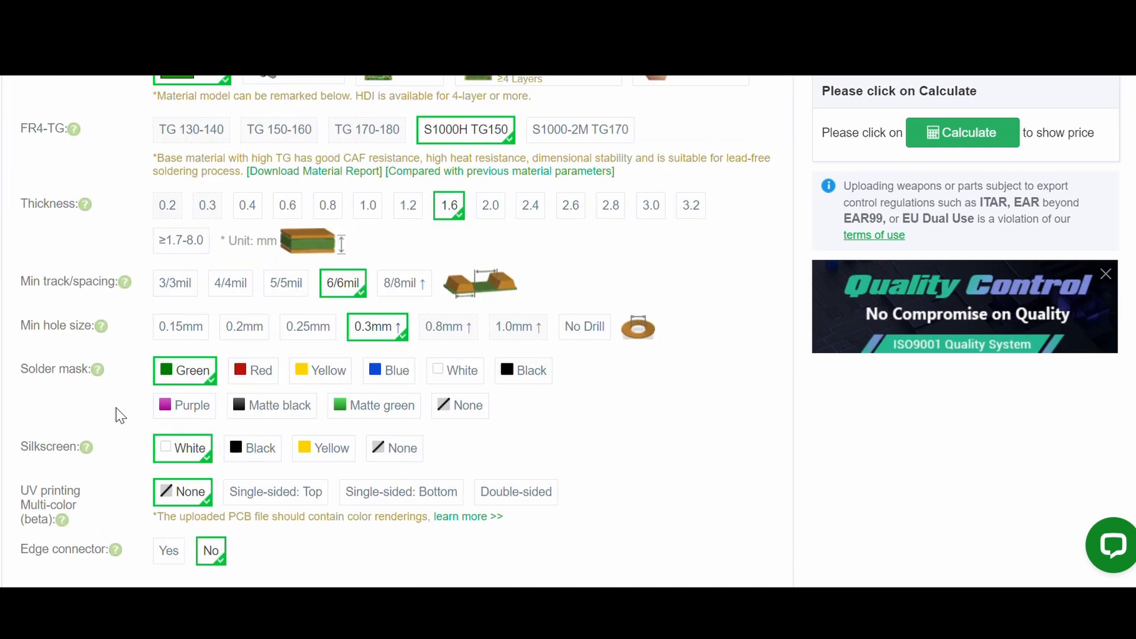
pyautogui.scroll(-3)
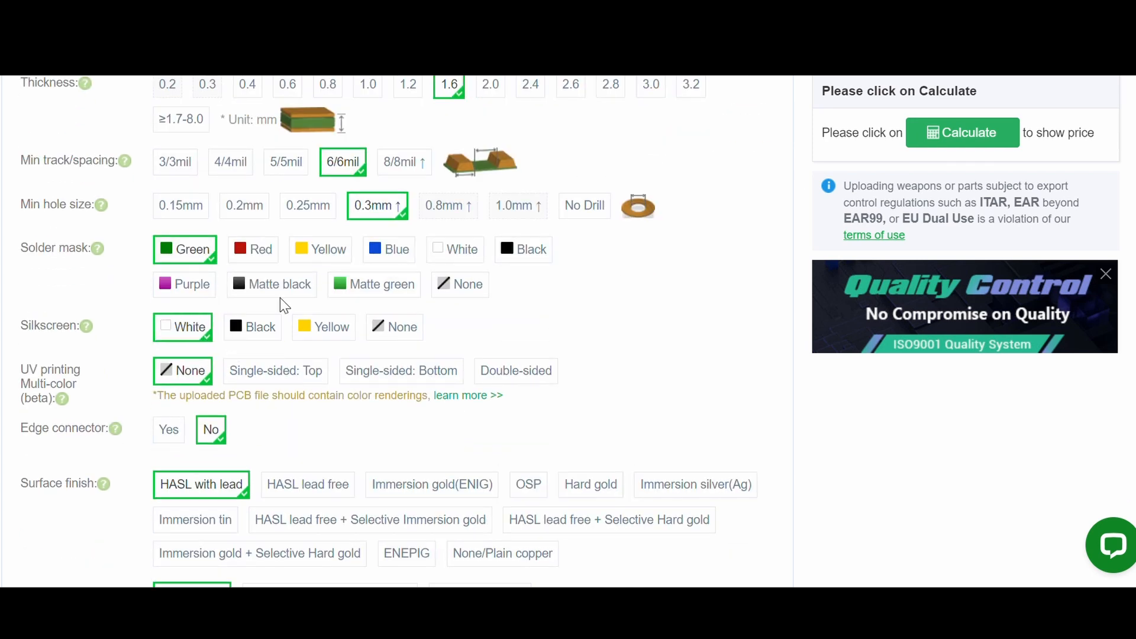
pyautogui.scroll(-3)
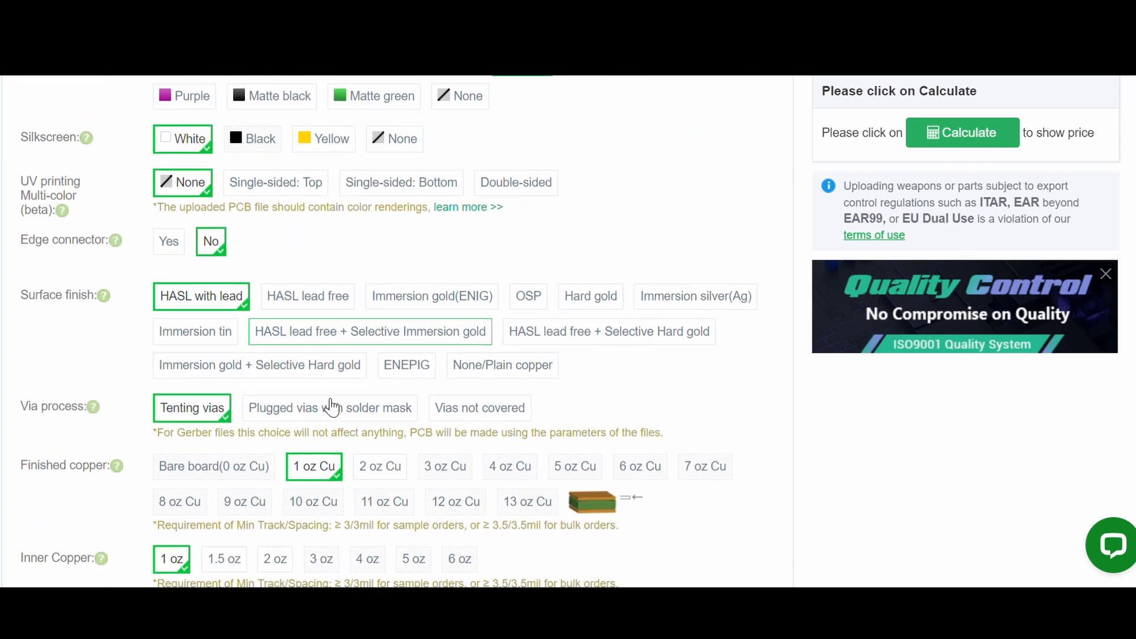
pyautogui.scroll(-3)
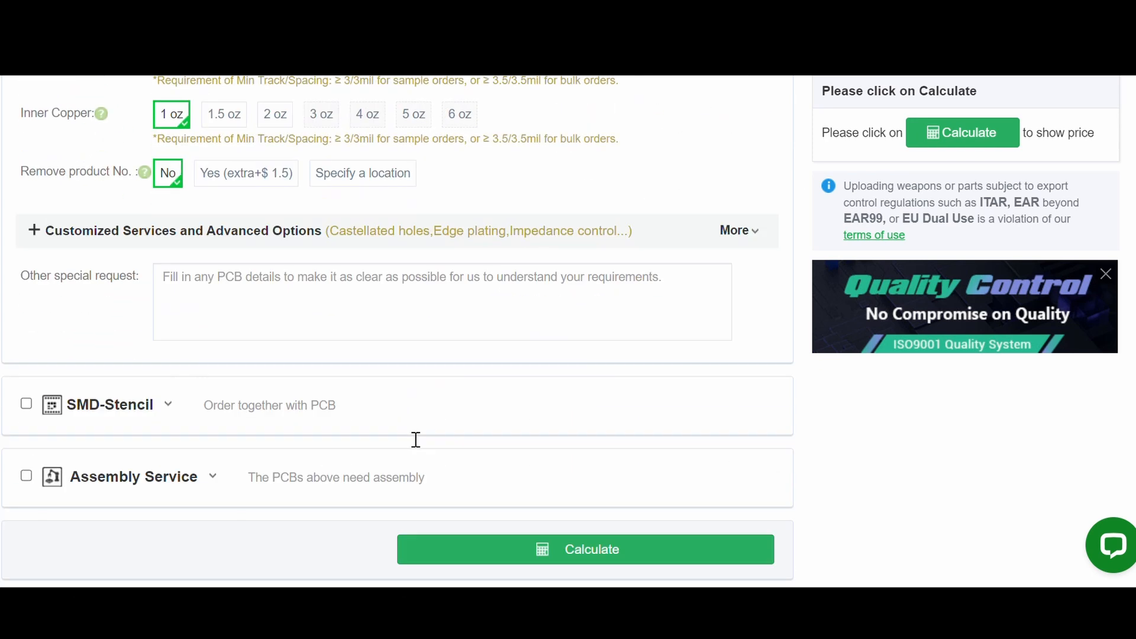
# Add Assembly Service with quantity 1 and continue toward the CNC | 3D Printing quote
pyautogui.click(26, 475)
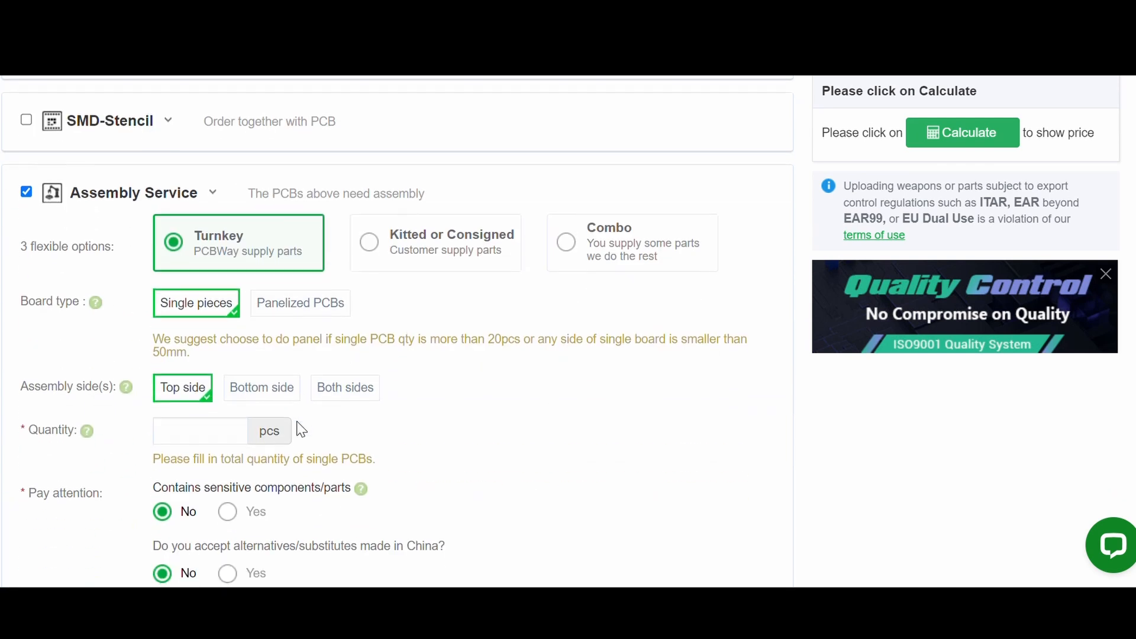
pyautogui.write('1')
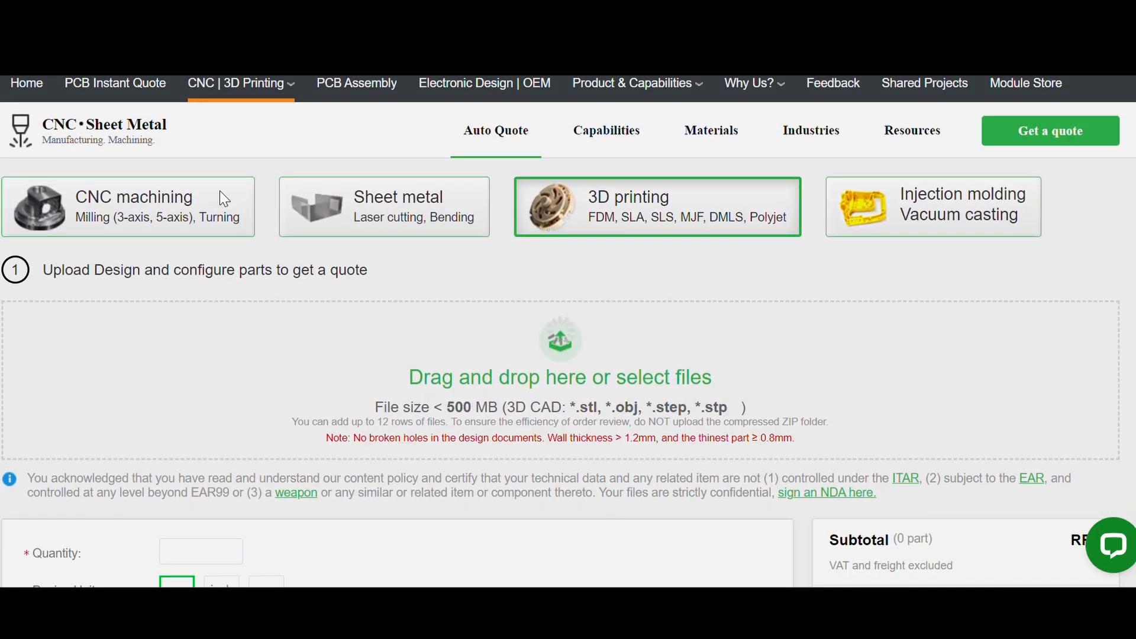
pyautogui.scroll(-3)
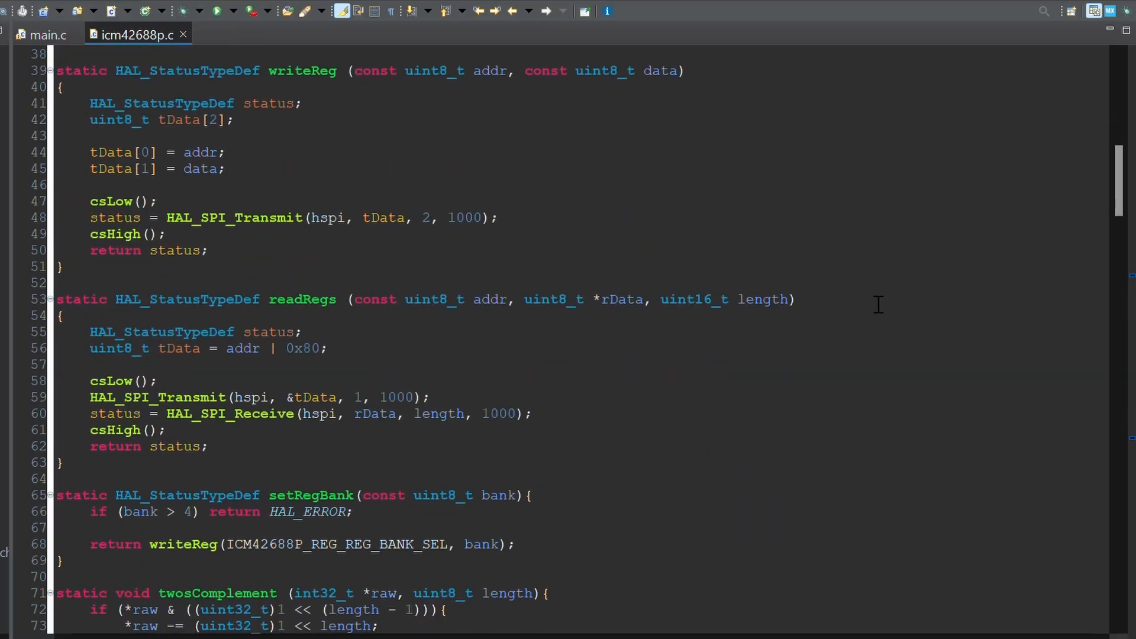
# Scroll nav.c down to AHRS_gyroUpdateBatch around line 126
pyautogui.scroll(-3)
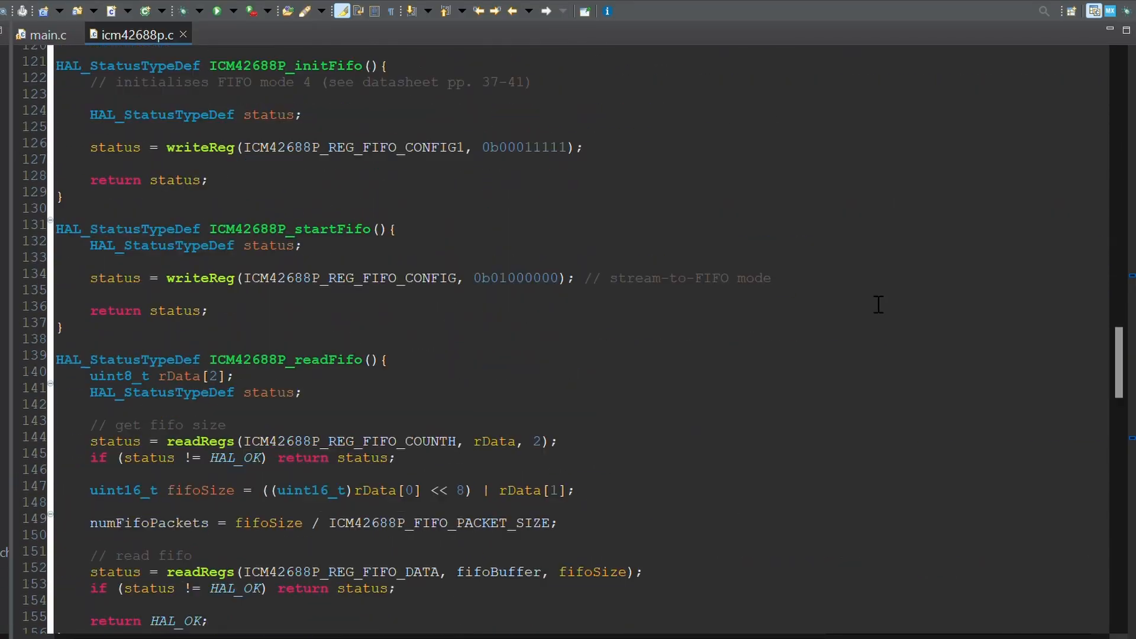
pyautogui.scroll(-3)
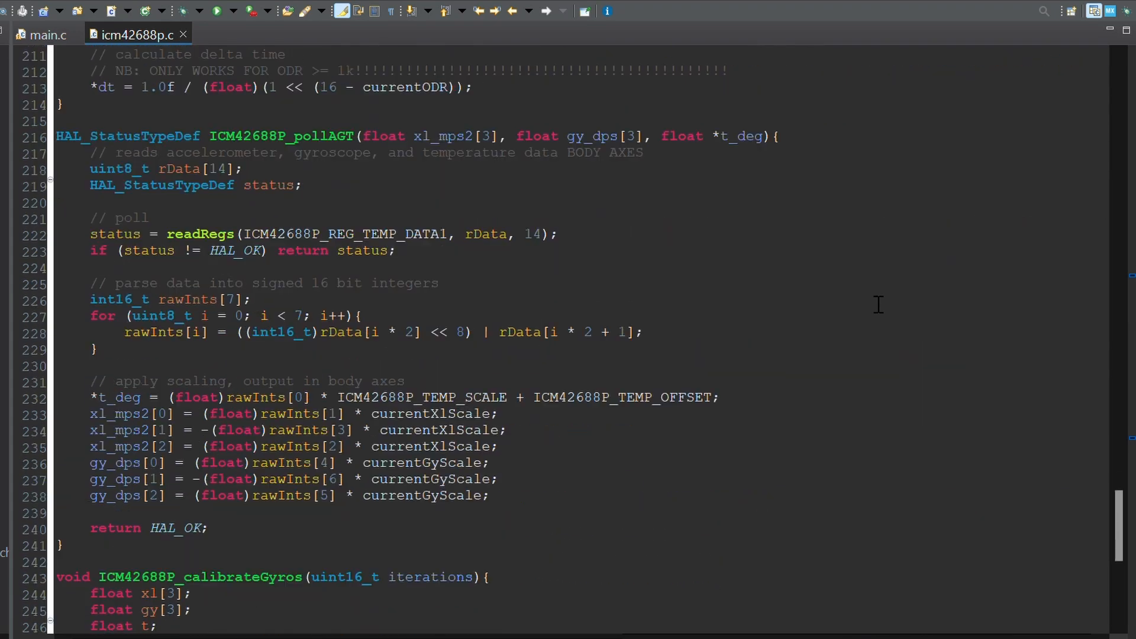
pyautogui.scroll(-3)
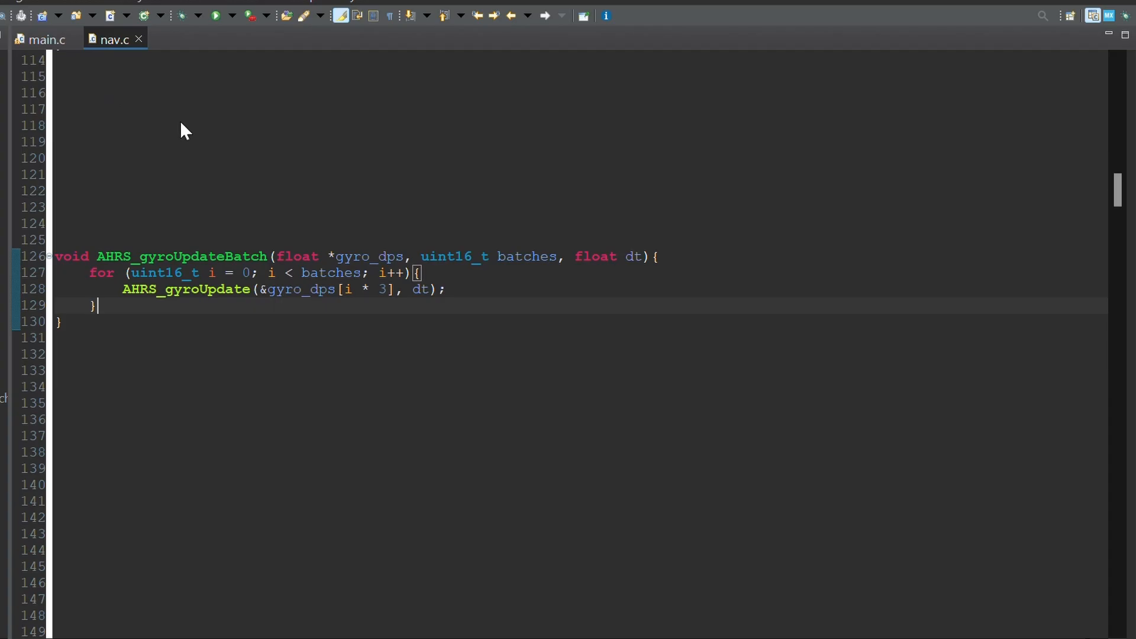
pyautogui.moveTo(411, 327)
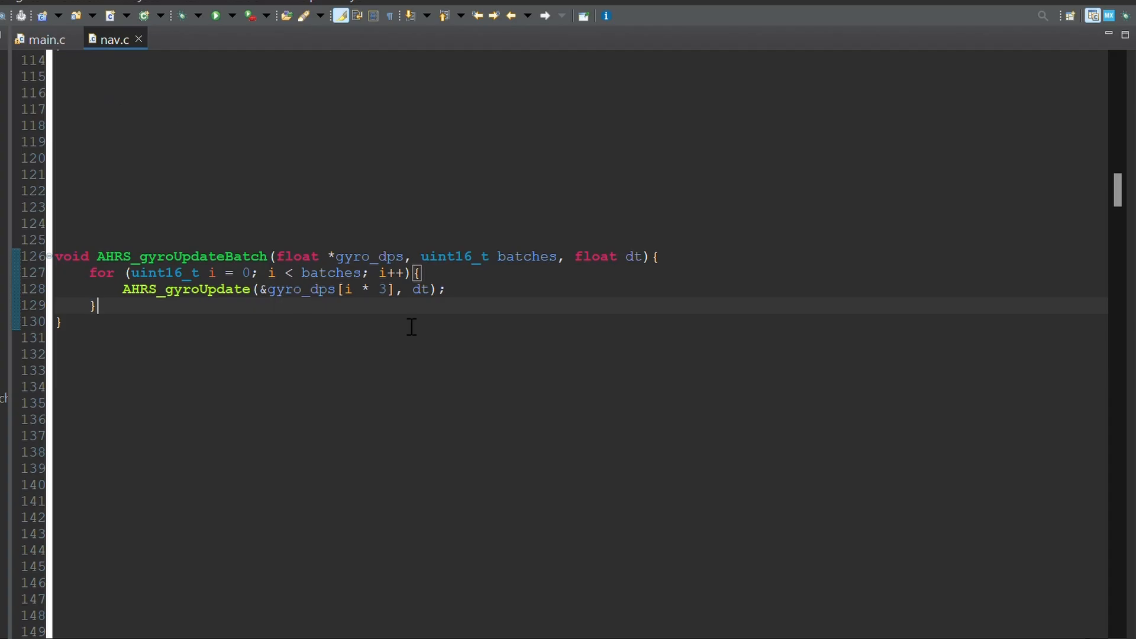
# Scroll nav.c up to AHRS_accelAndMagUpdate at line 119
pyautogui.scroll(3)
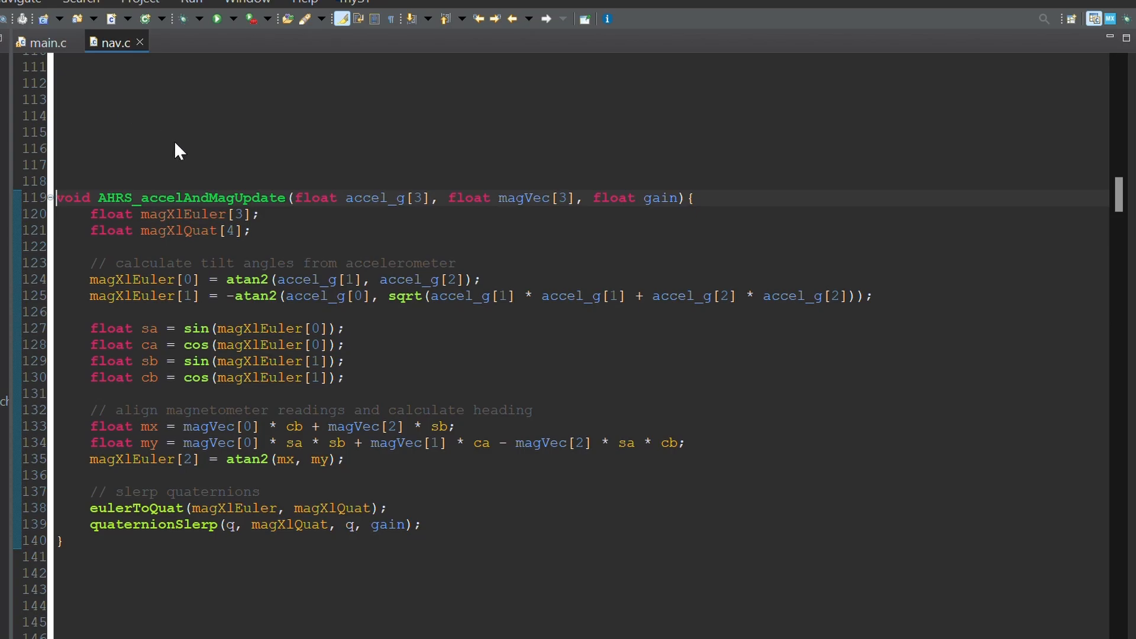
pyautogui.moveTo(1001, 209)
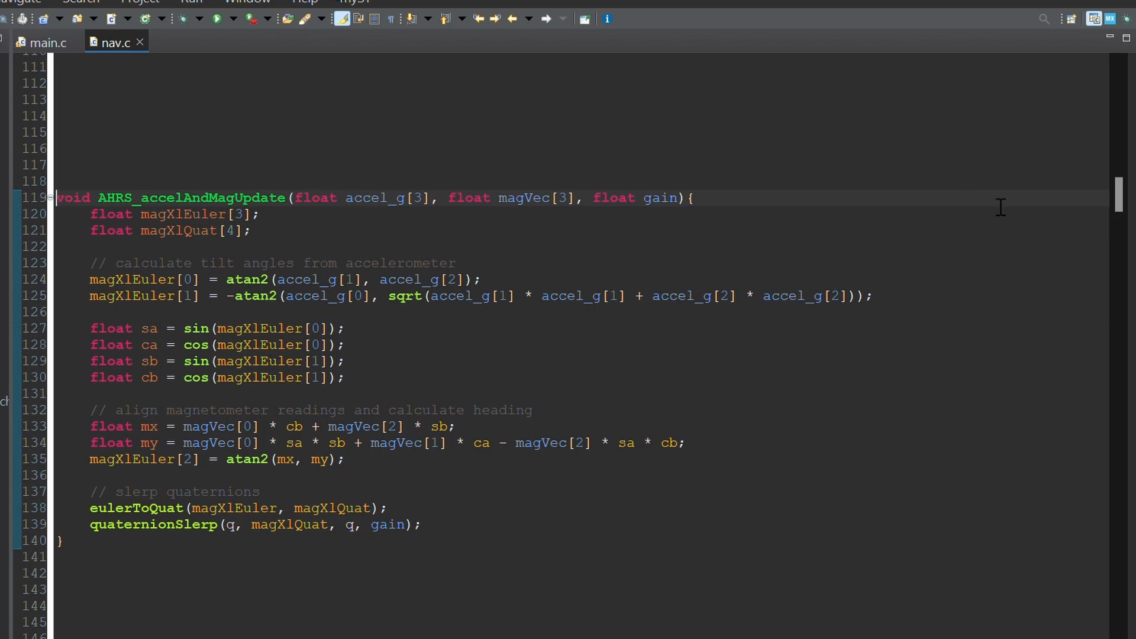
pyautogui.moveTo(889, 299)
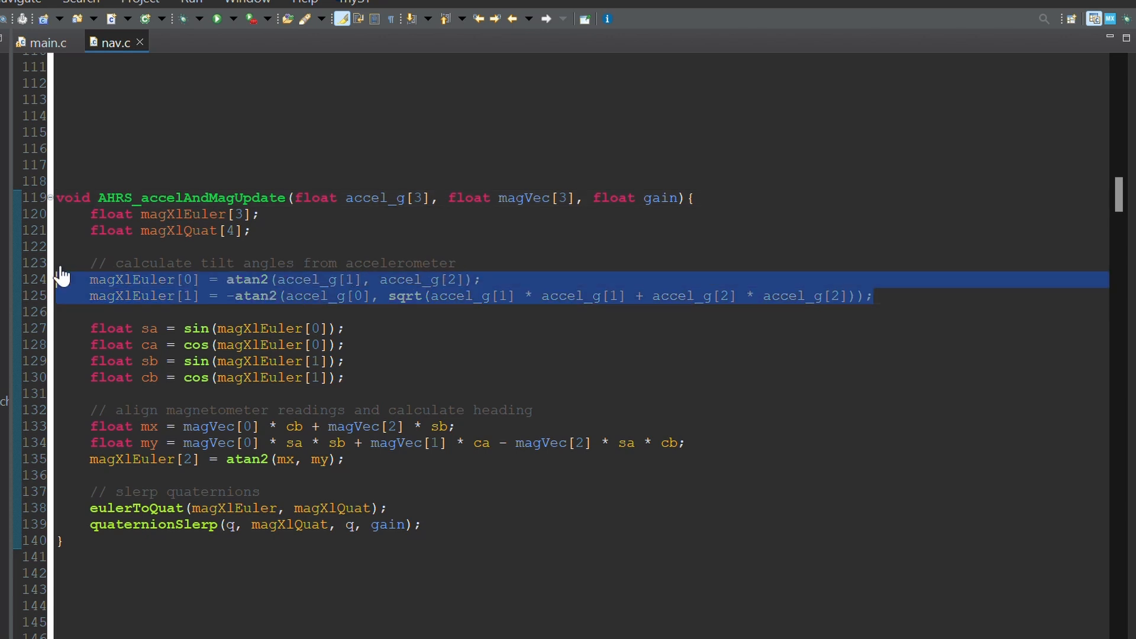
pyautogui.click(80, 311)
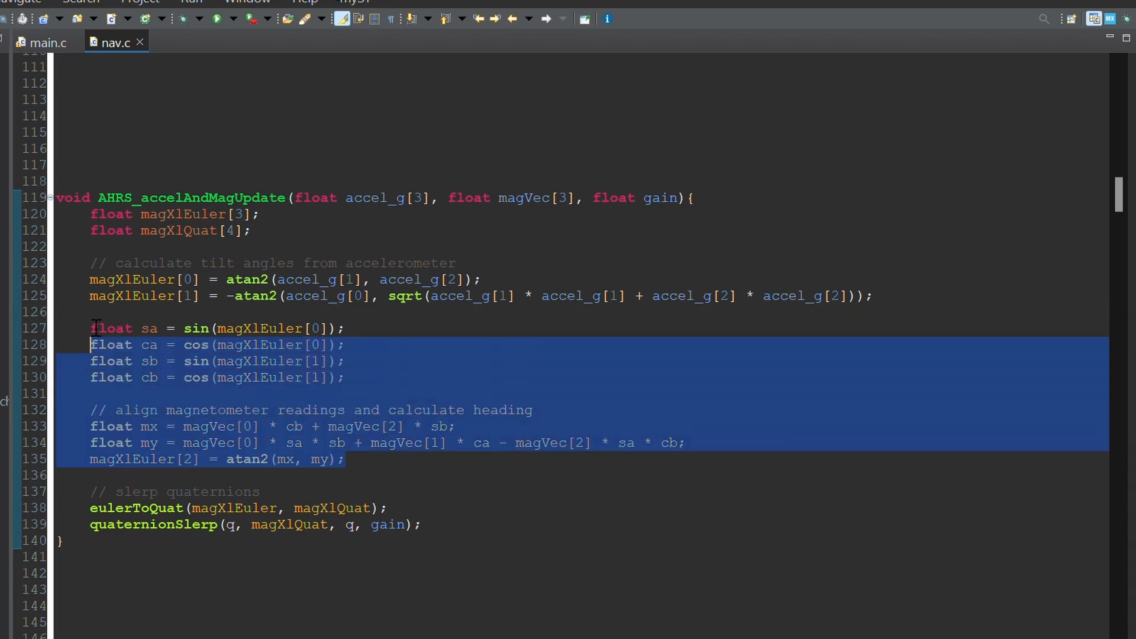
pyautogui.click(430, 467)
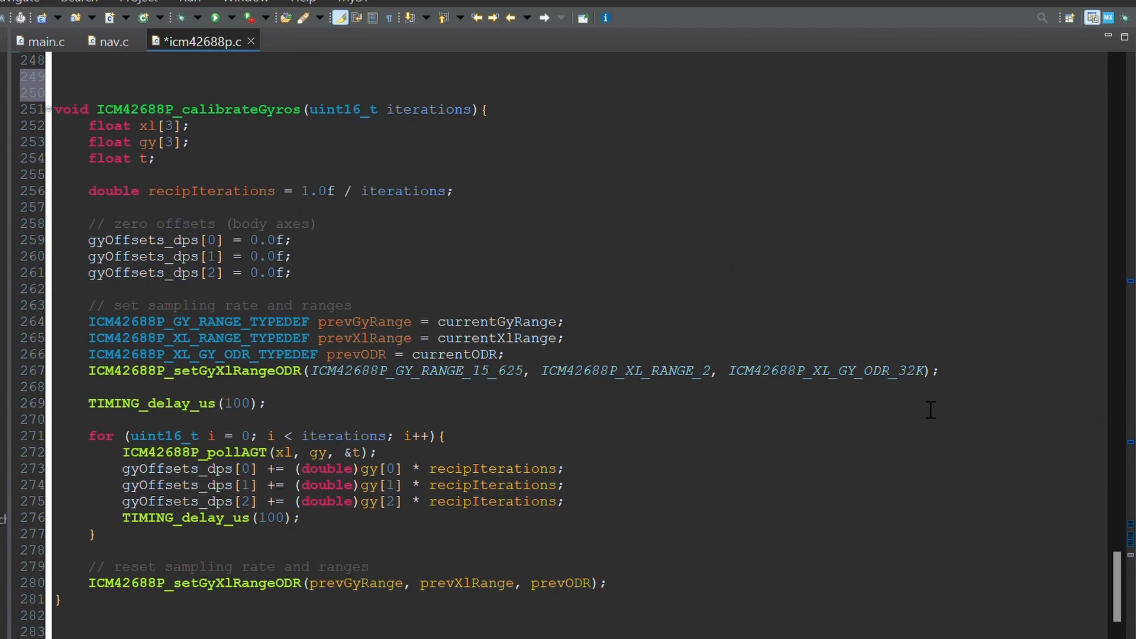
pyautogui.moveTo(882, 618)
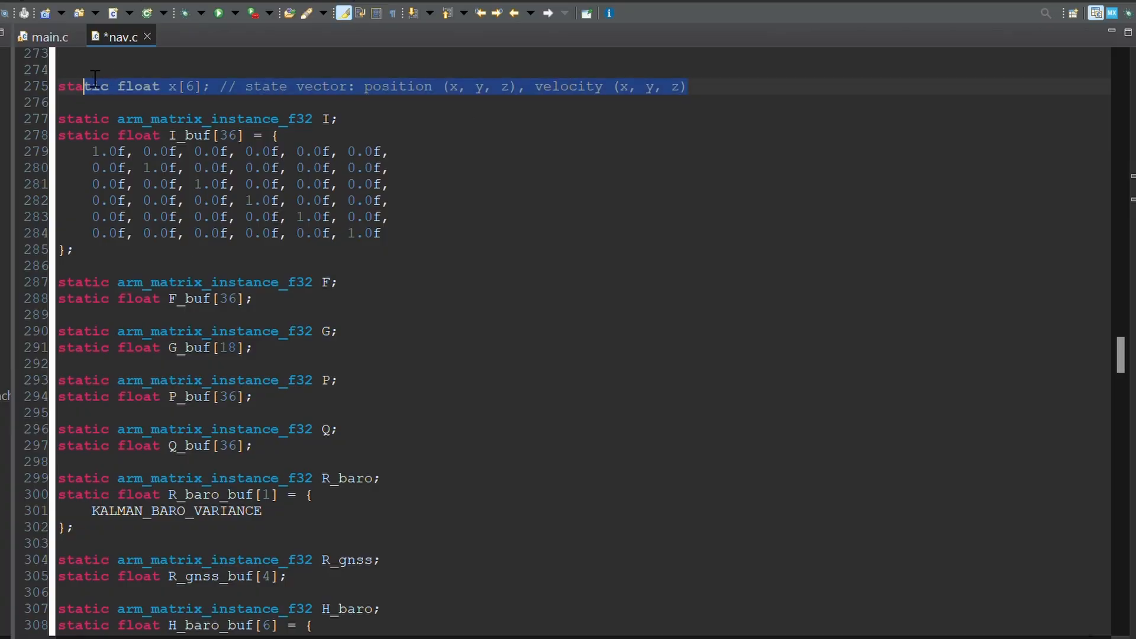
# Deselect the state vector declaration and scroll through KALMAN_init to KALMAN_predict
pyautogui.click(441, 86)
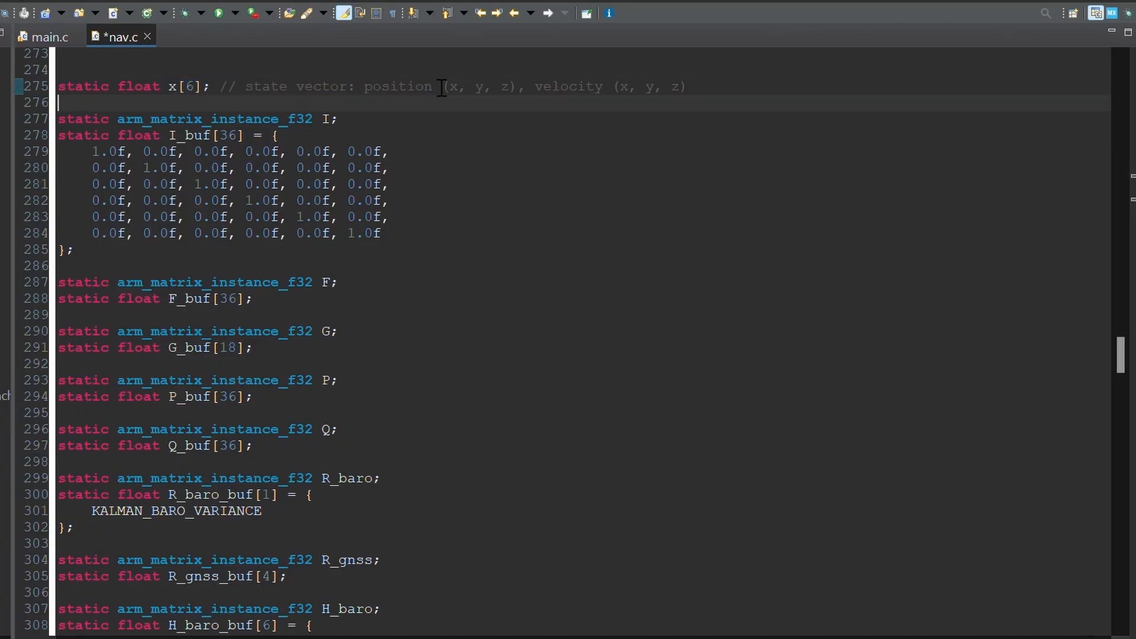
pyautogui.scroll(-3)
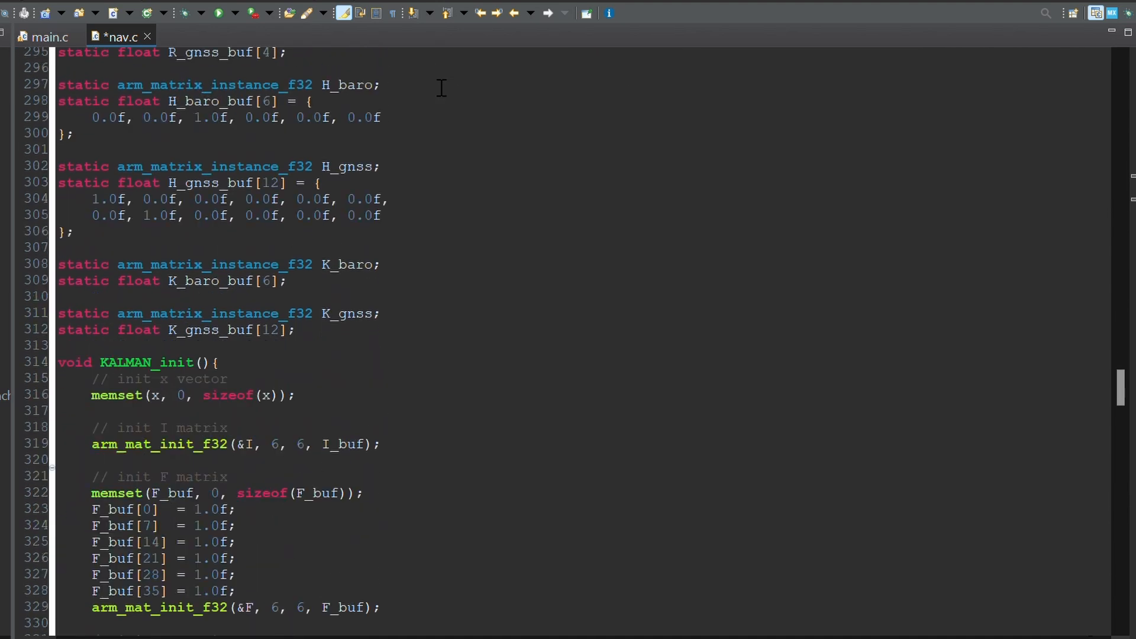
pyautogui.scroll(-3)
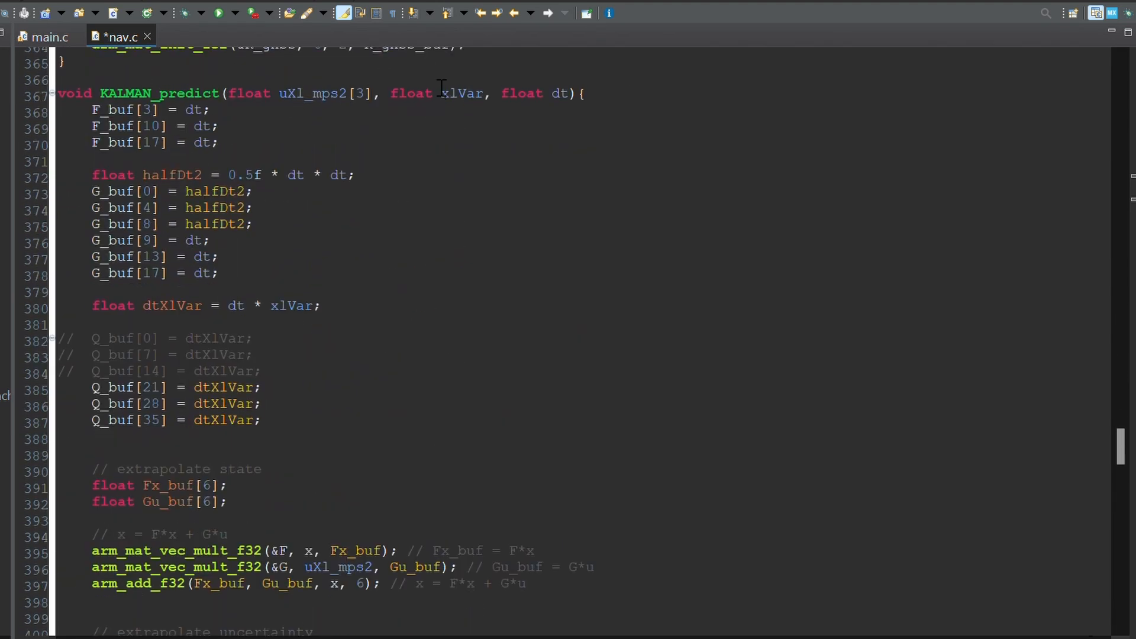
pyautogui.scroll(-3)
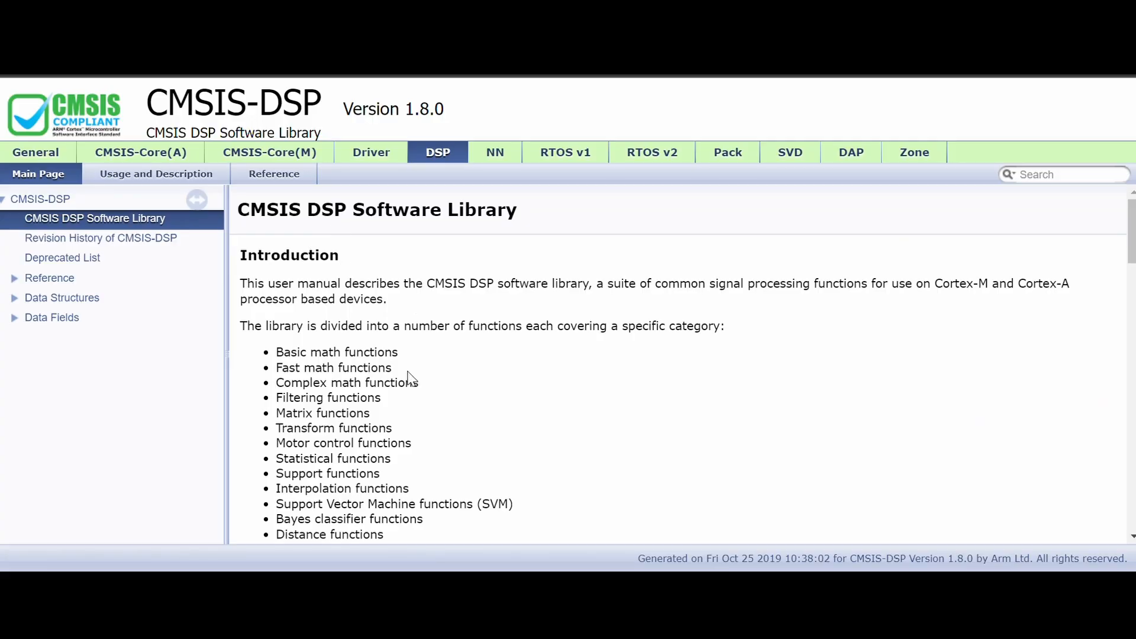
# Expand Reference > Matrix Functions and select the arm_mat_mult_f32 entry
pyautogui.click(50, 277)
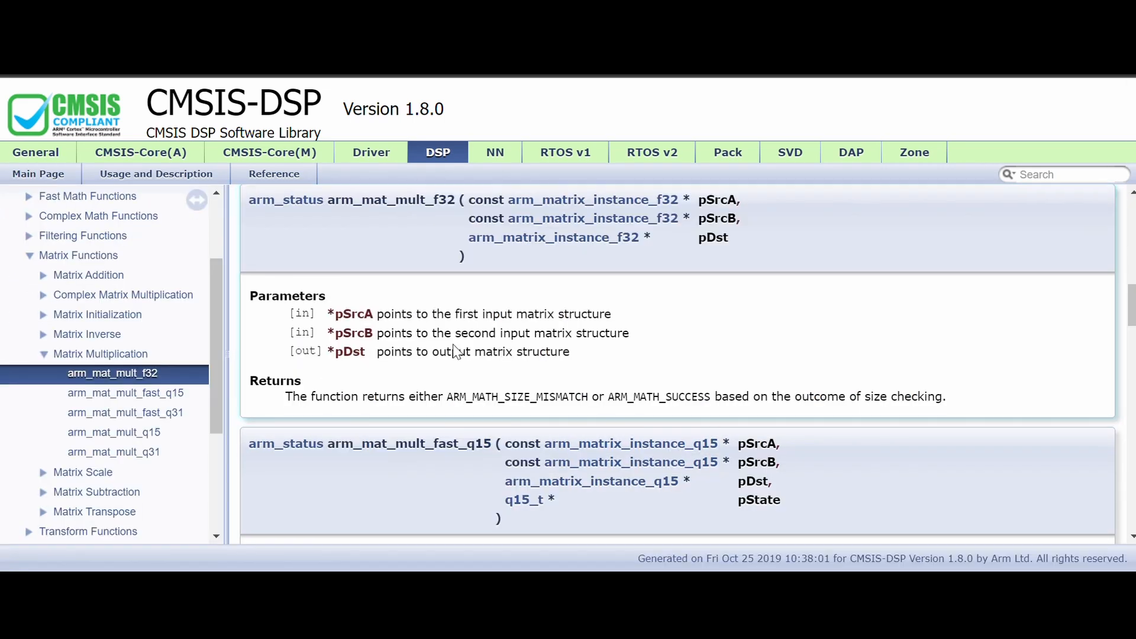
pyautogui.click(95, 512)
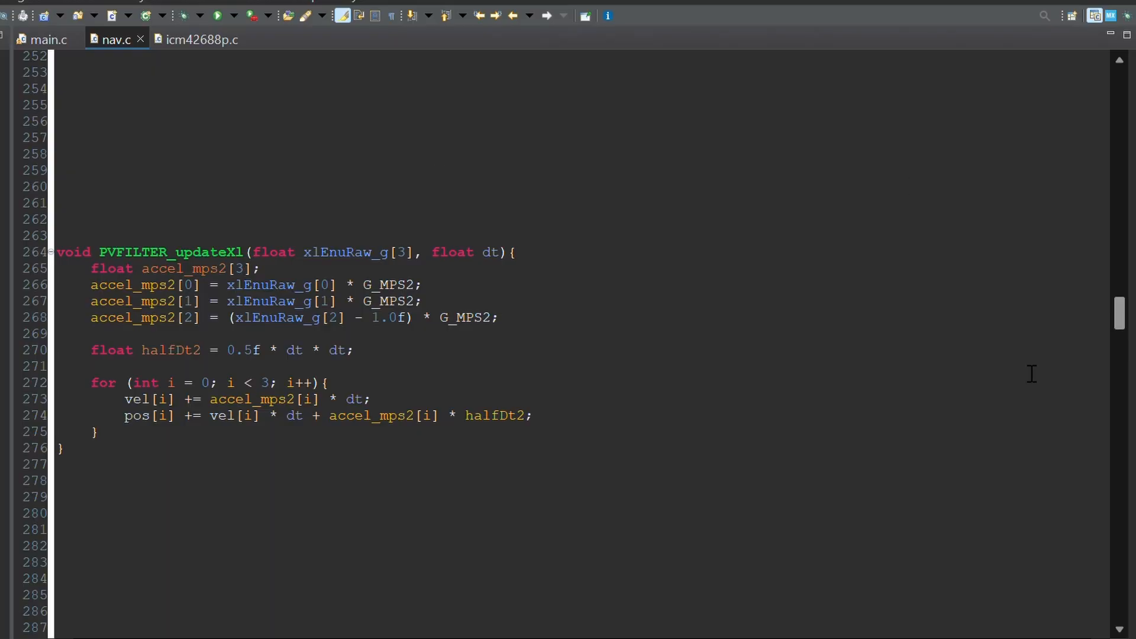
# Scroll nav.c down to PVFILTER_updateBaro and PVFILTER_updateGnss around lines 291–306
pyautogui.scroll(-3)
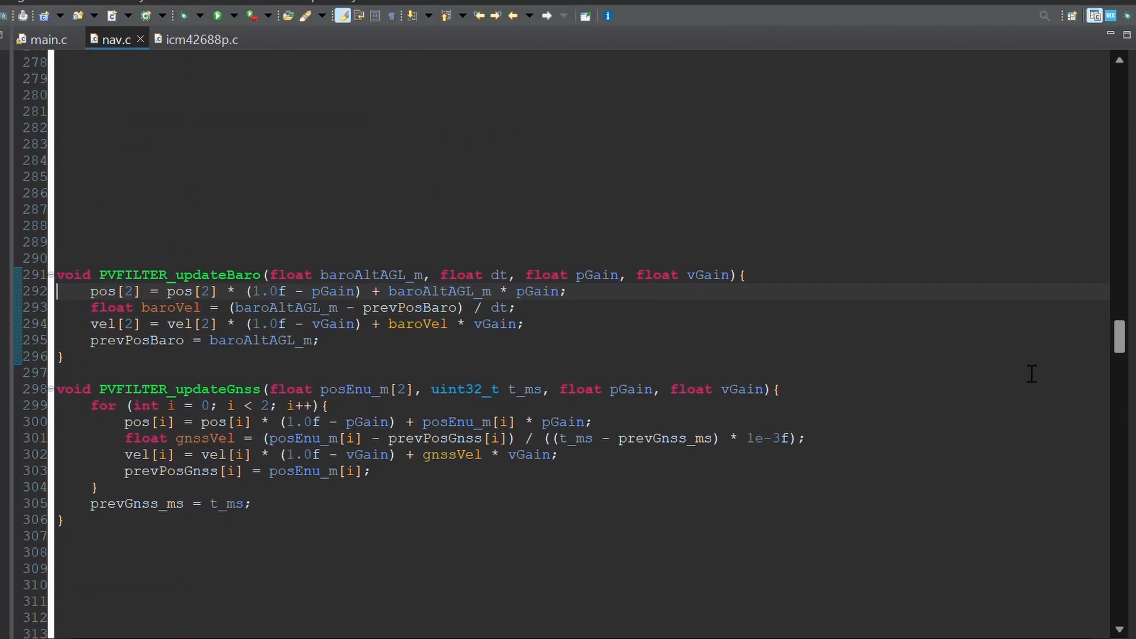